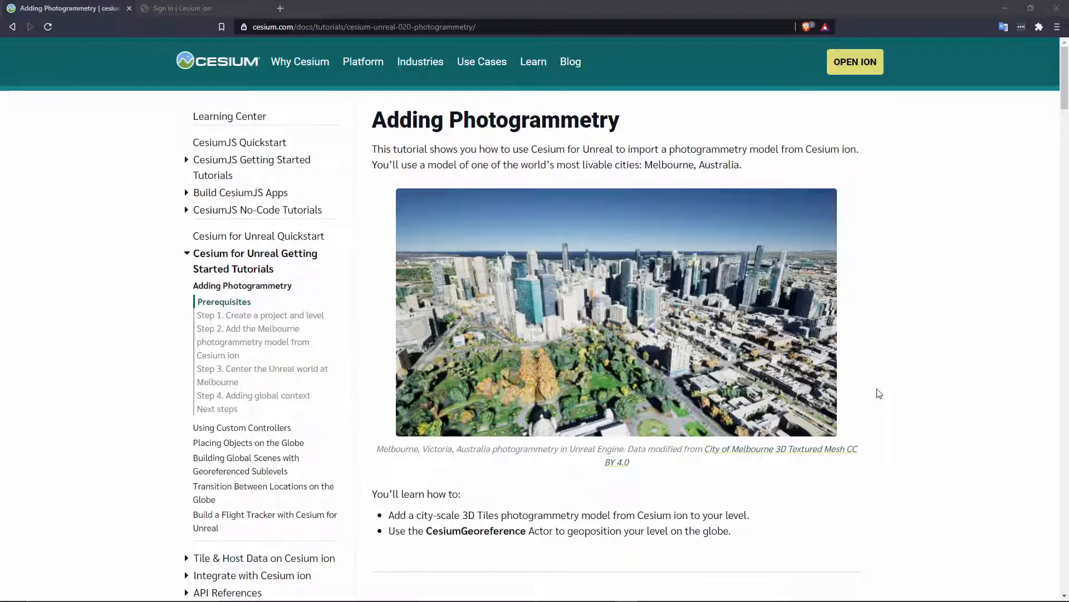
Create a new level asset named Photogrammetry and open it
click(258, 235)
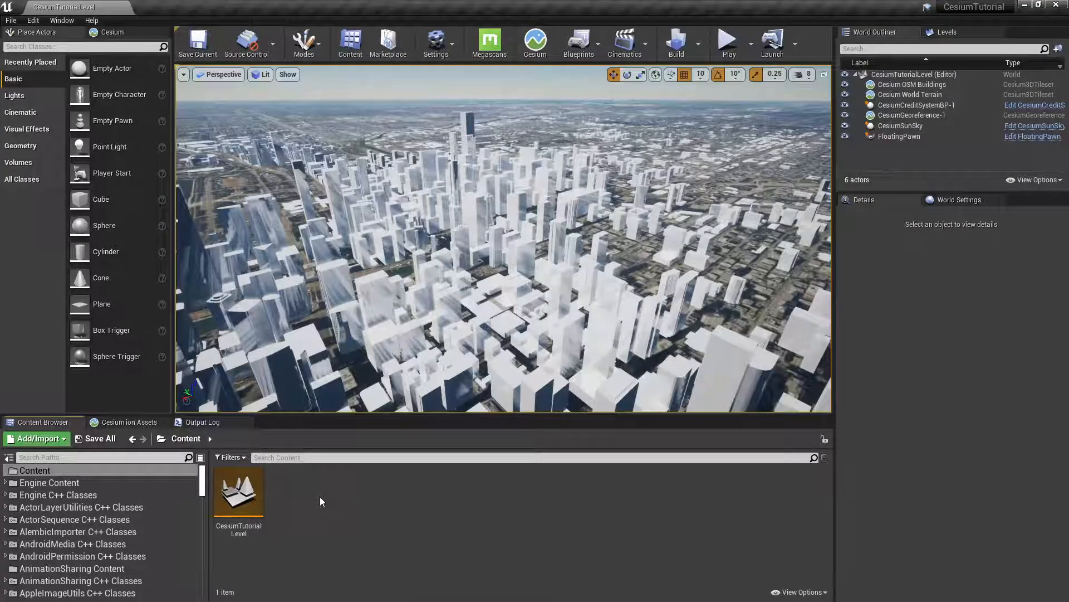
right_click(321, 501)
text(P()
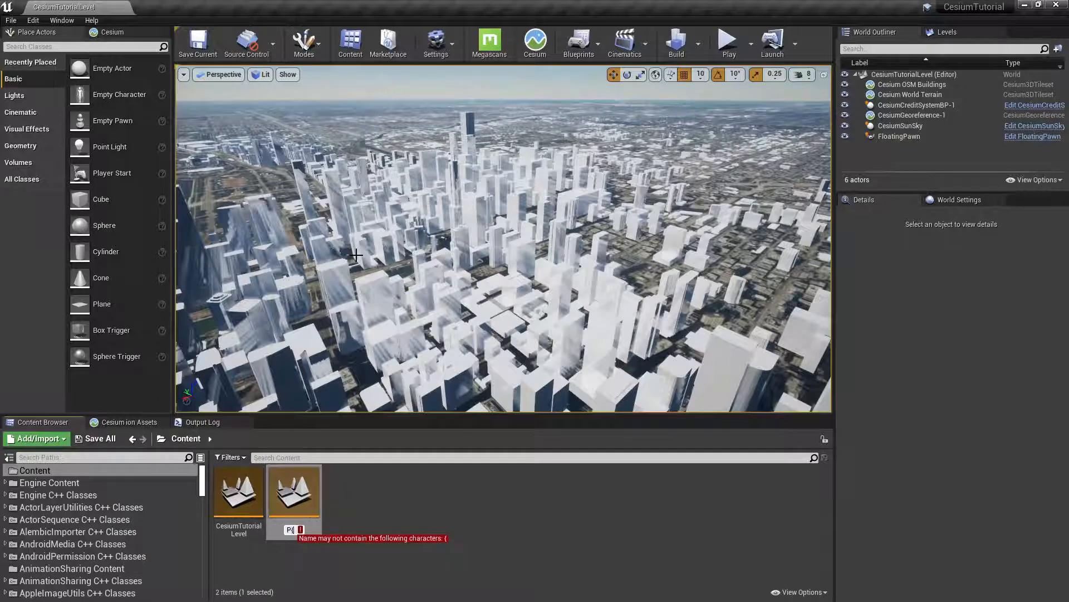
text(Photoga)
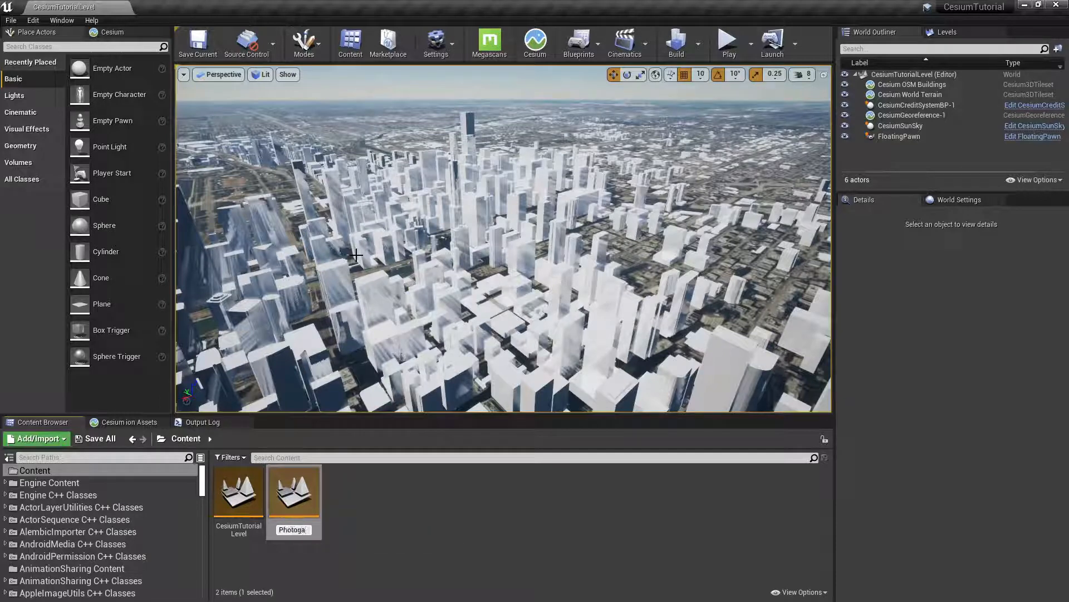
click(294, 488)
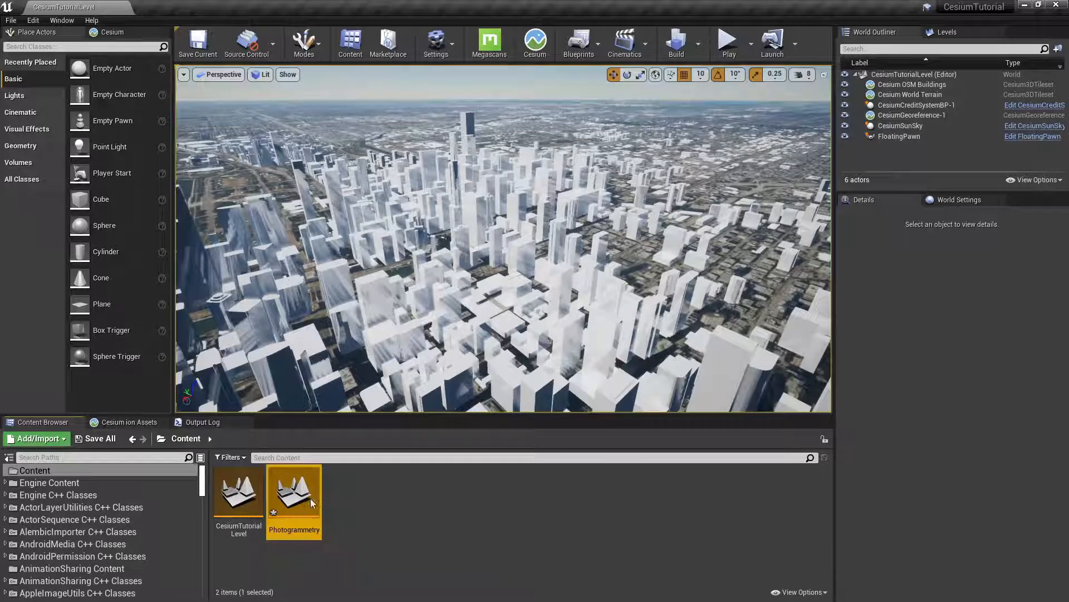
double_click(294, 487)
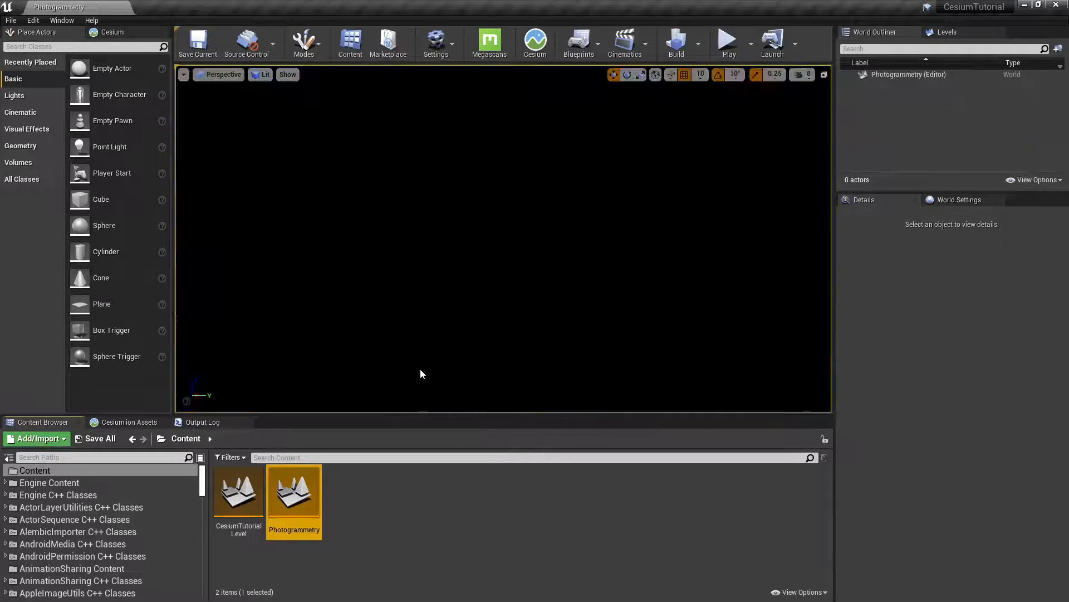
mouse_move(167, 499)
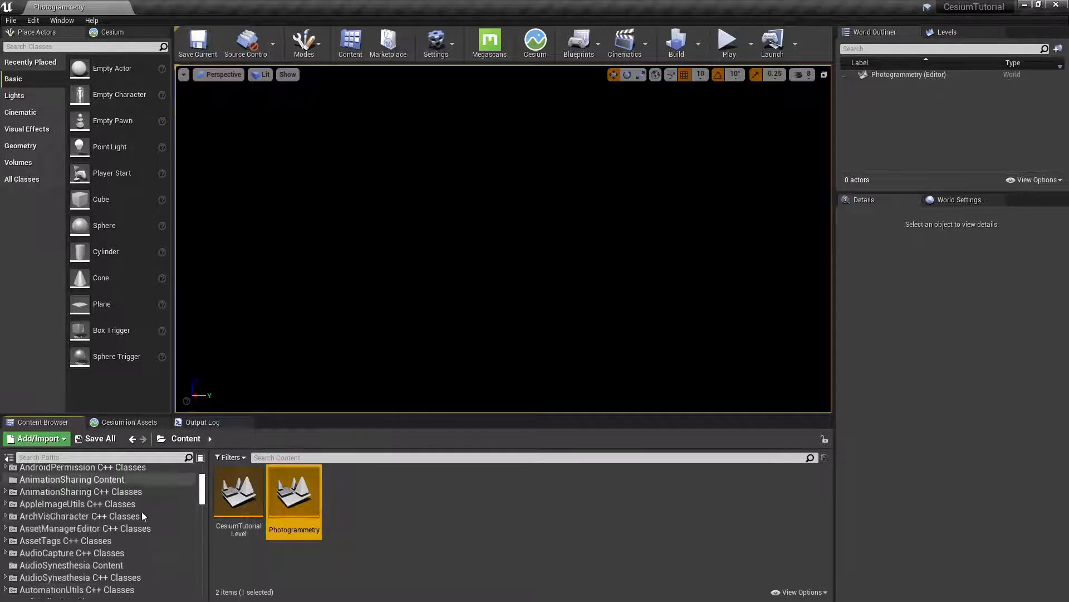
Place the CesiumSunSky actor from CesiumForUnreal Content into the level
scroll(down, 3)
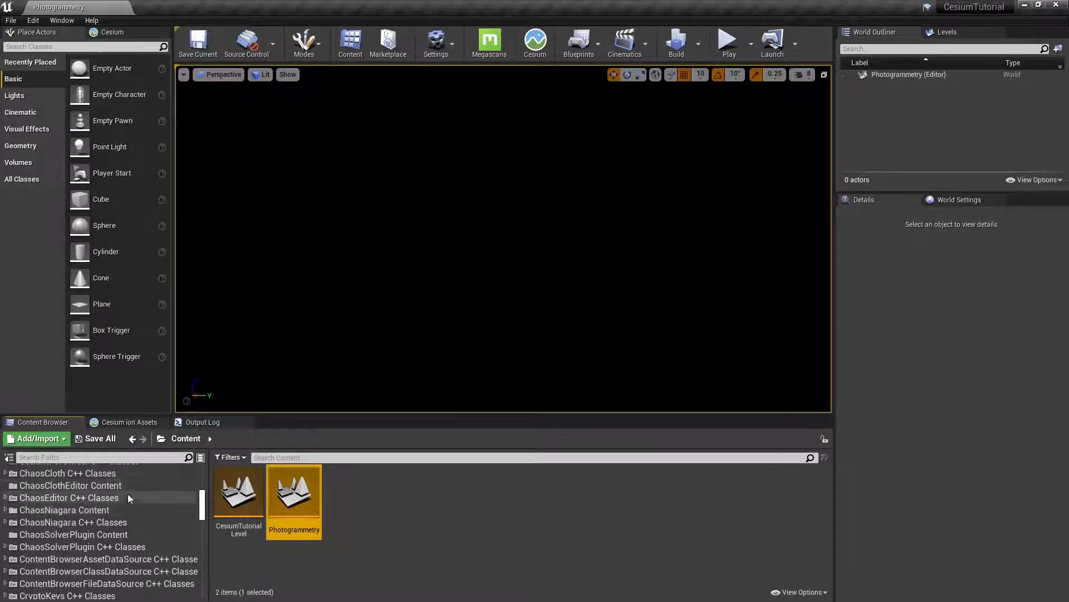
click(71, 502)
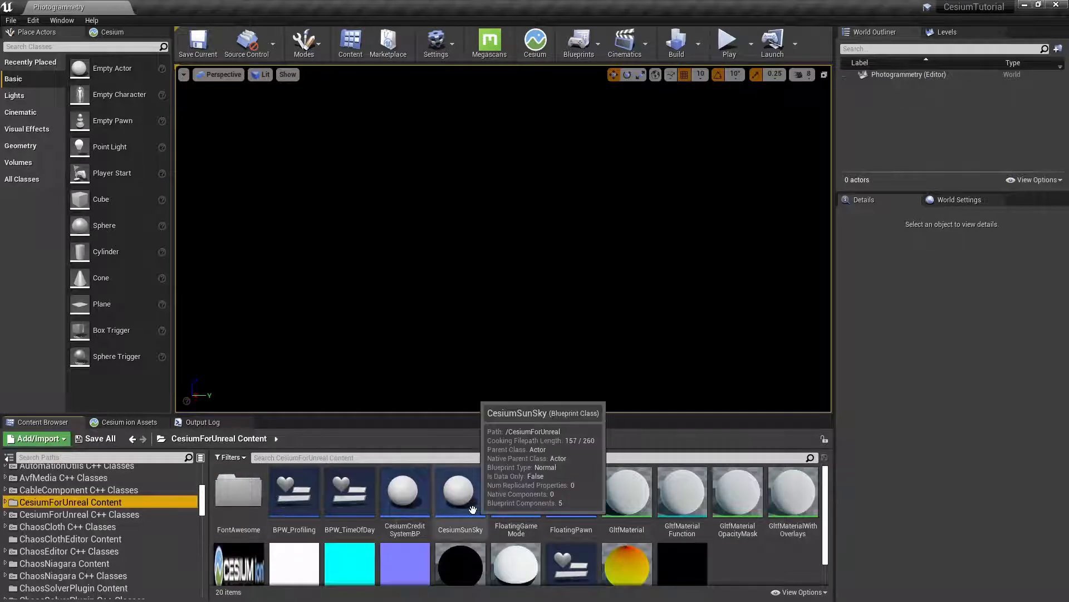
drag(460, 489, 469, 198)
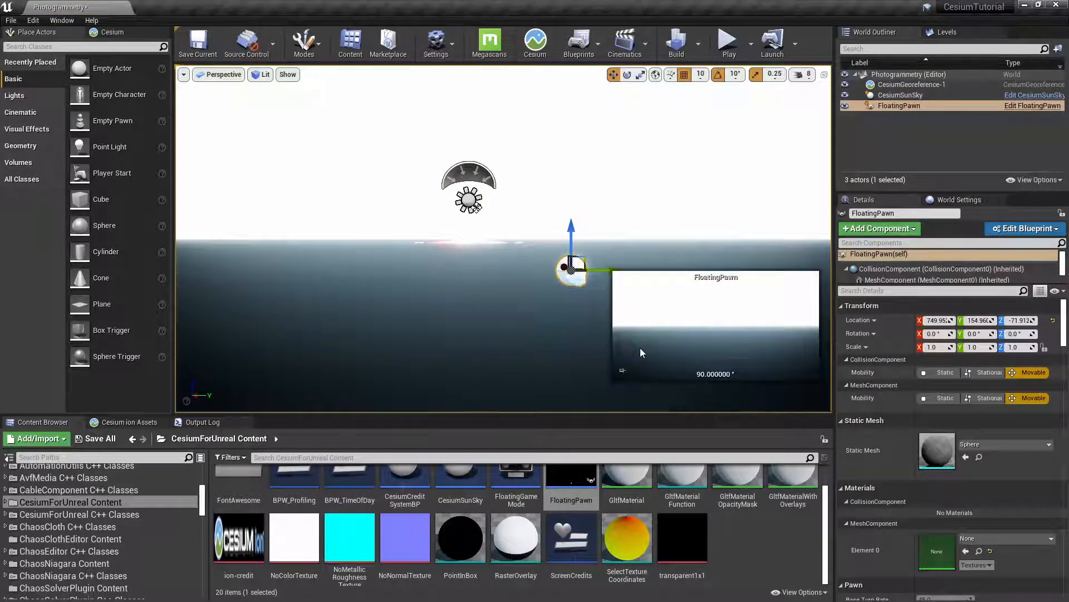
mouse_move(535, 41)
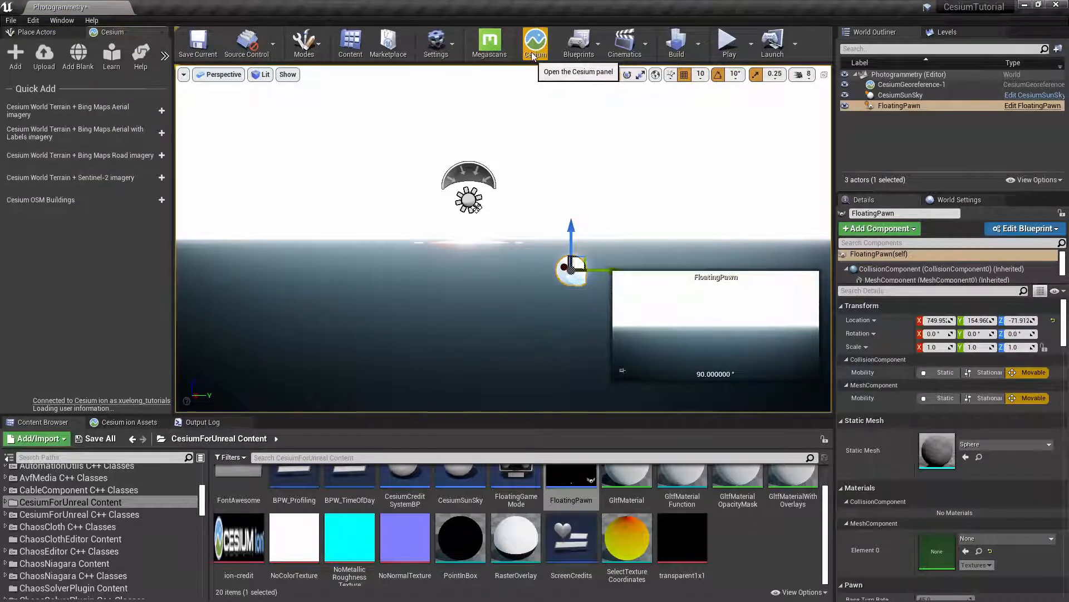
mouse_move(191, 129)
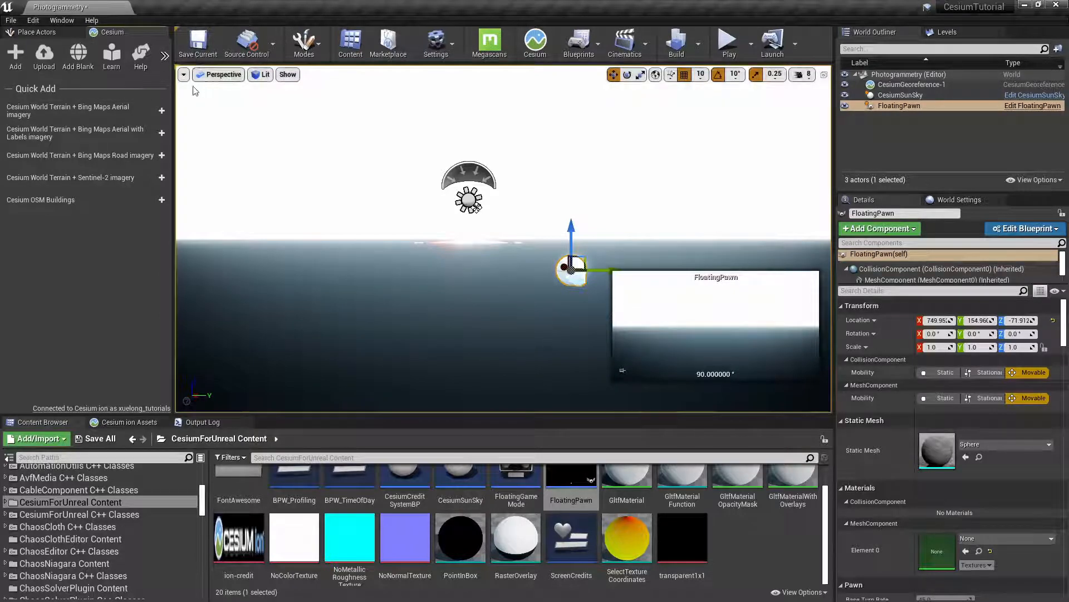
Show the Cesium ion Assets list in the Cesium panel
click(129, 421)
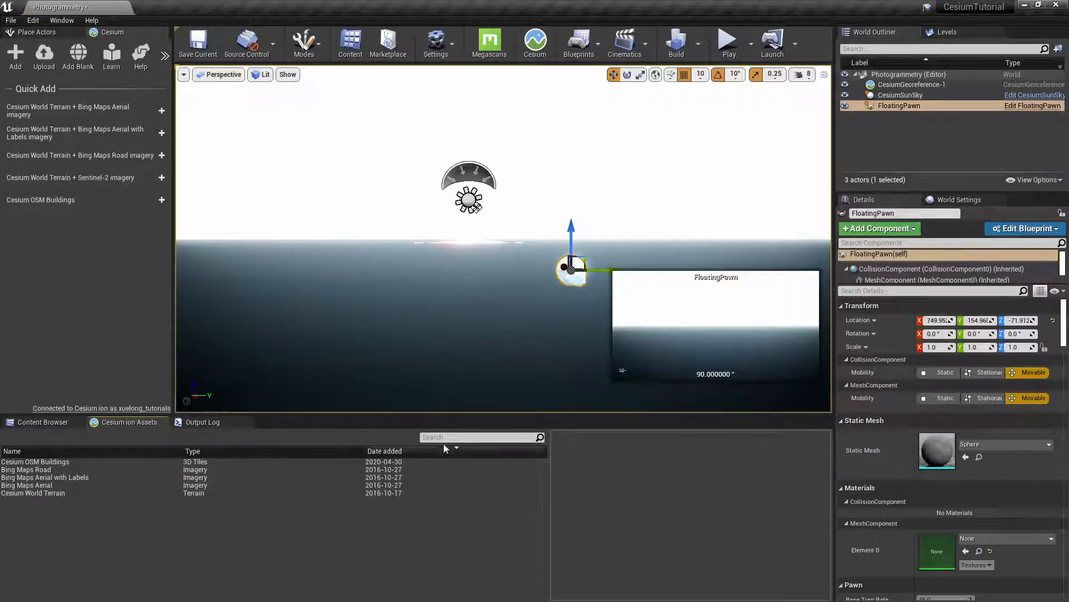
mouse_move(156, 525)
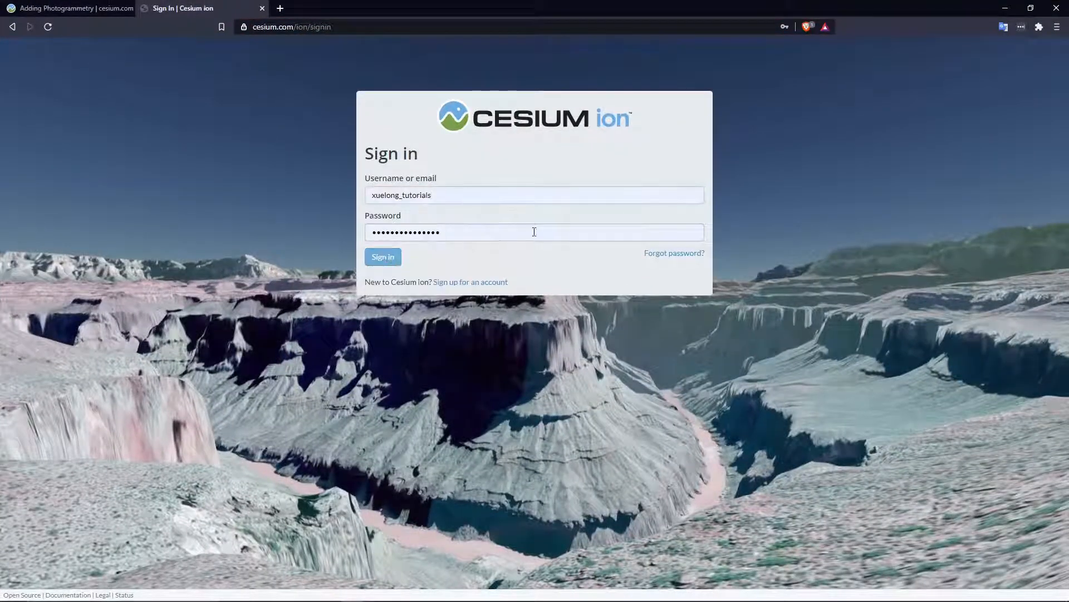
Sign in to Cesium ion and add Melbourne Photogrammetry from the Asset Depot
click(383, 258)
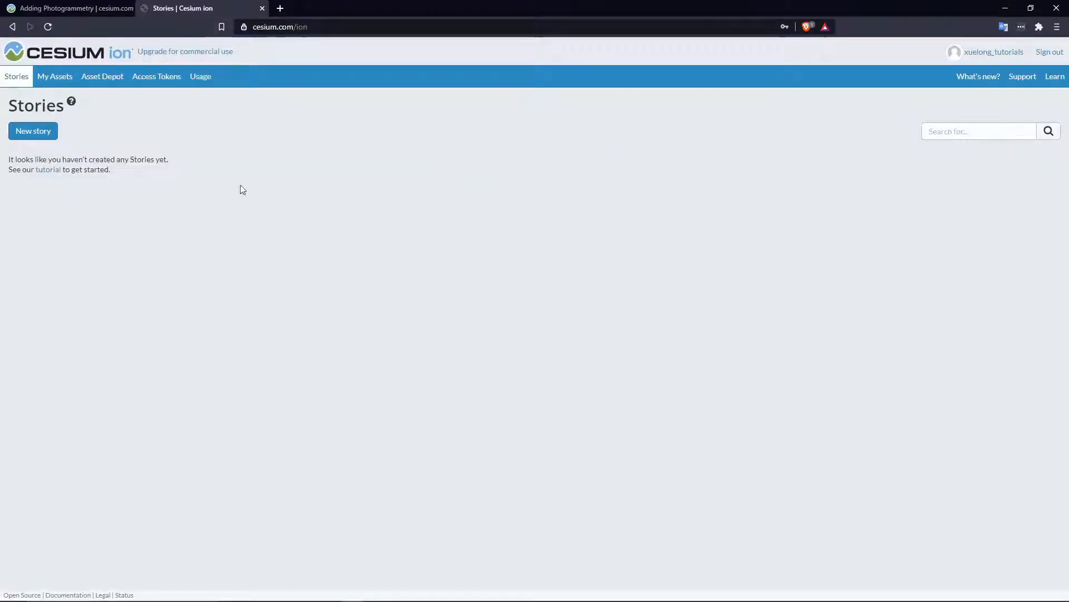
click(101, 75)
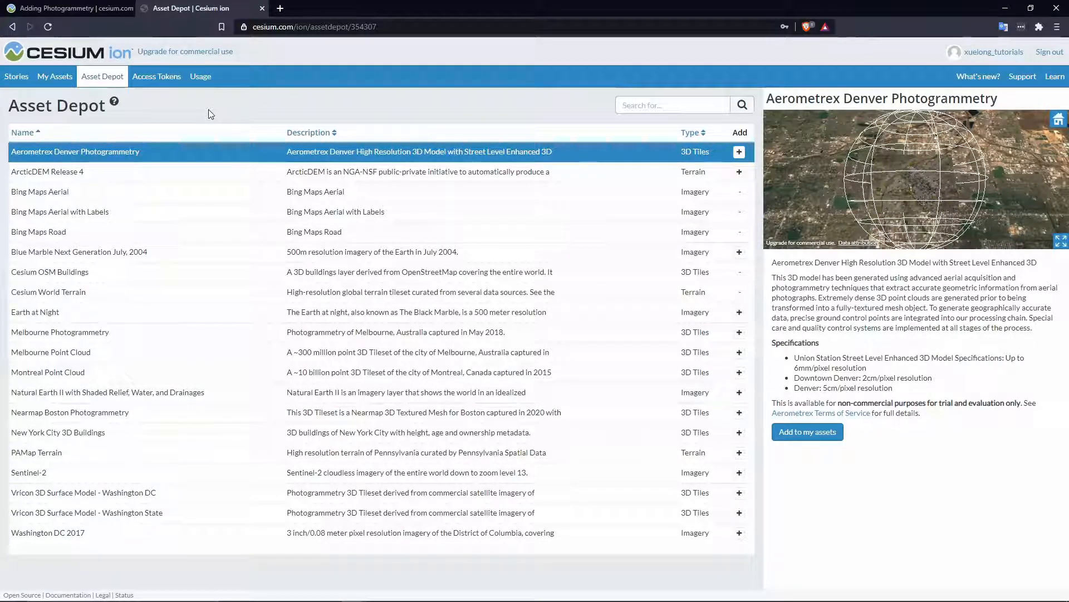
mouse_move(128, 336)
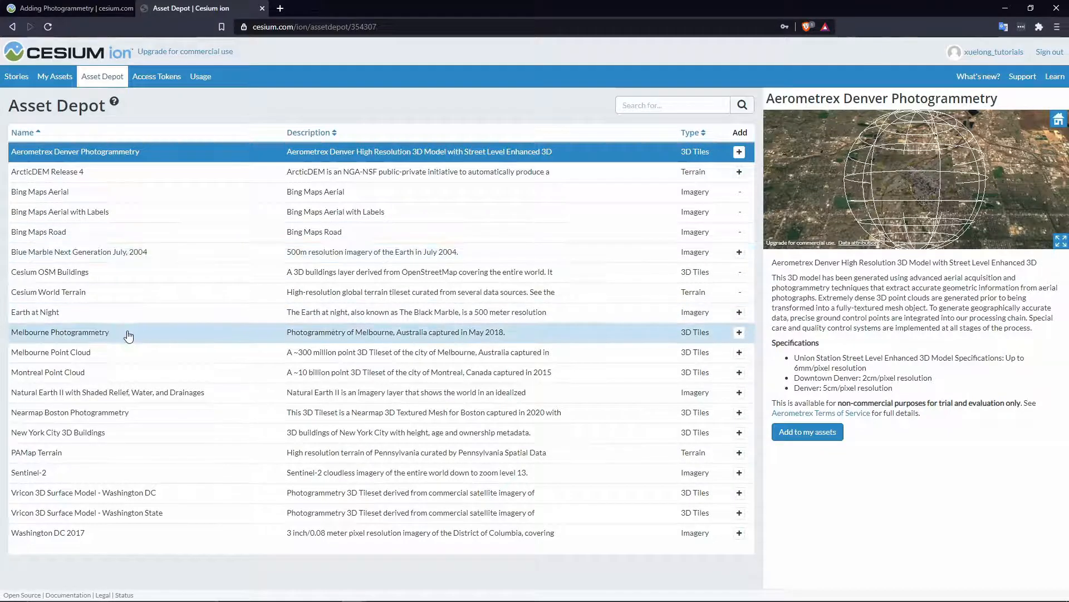
mouse_move(145, 259)
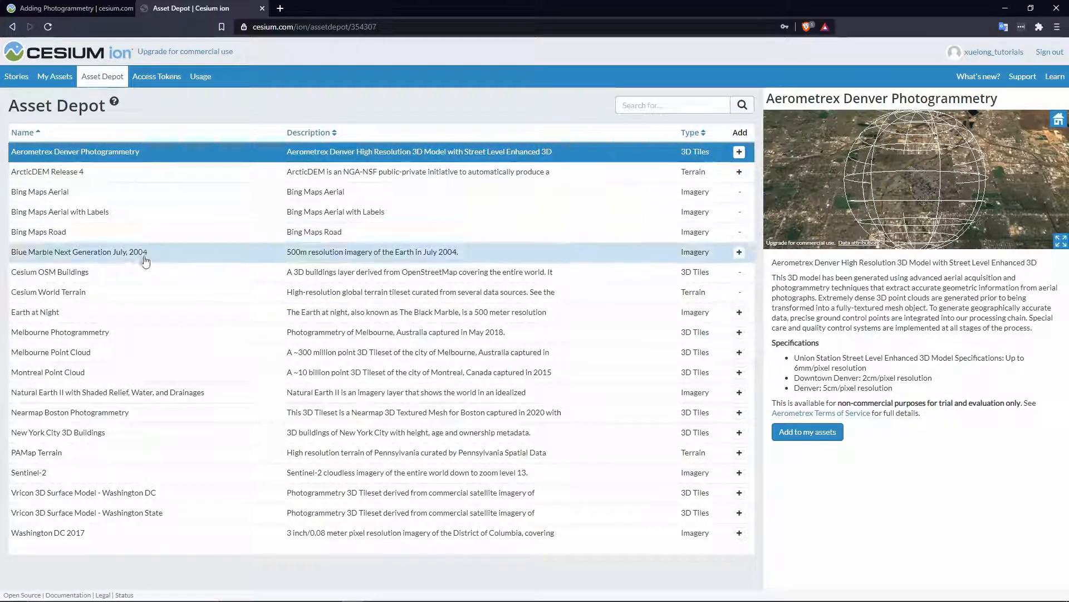
mouse_move(115, 412)
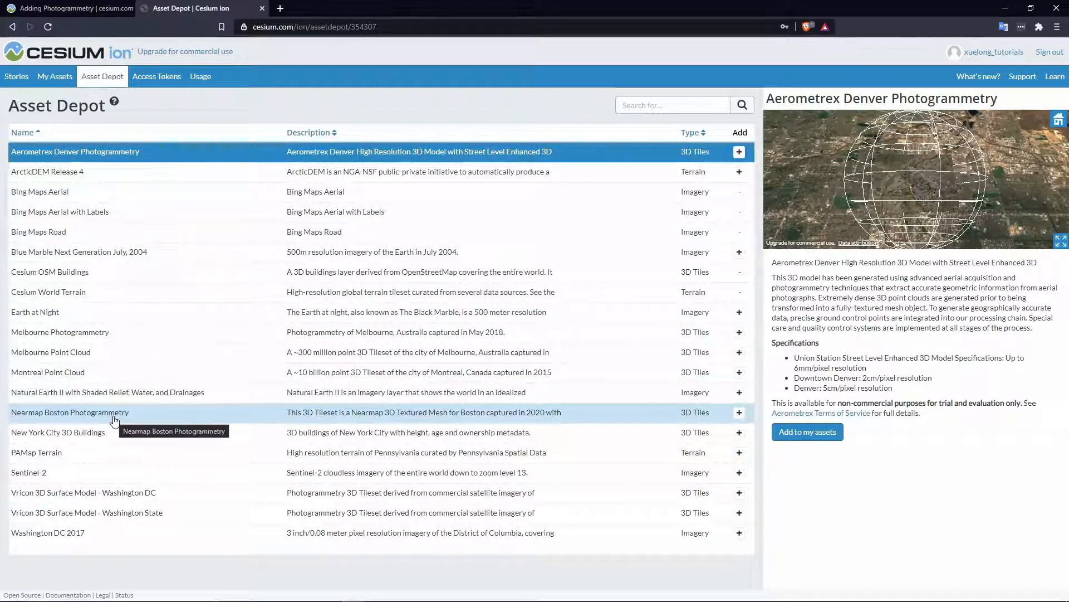
click(59, 332)
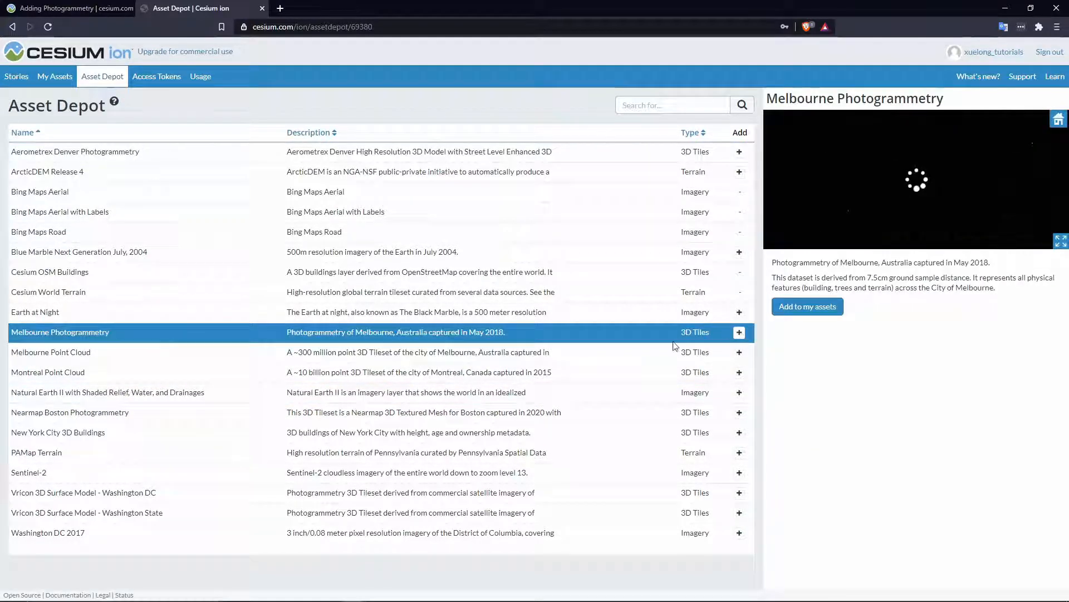
click(808, 306)
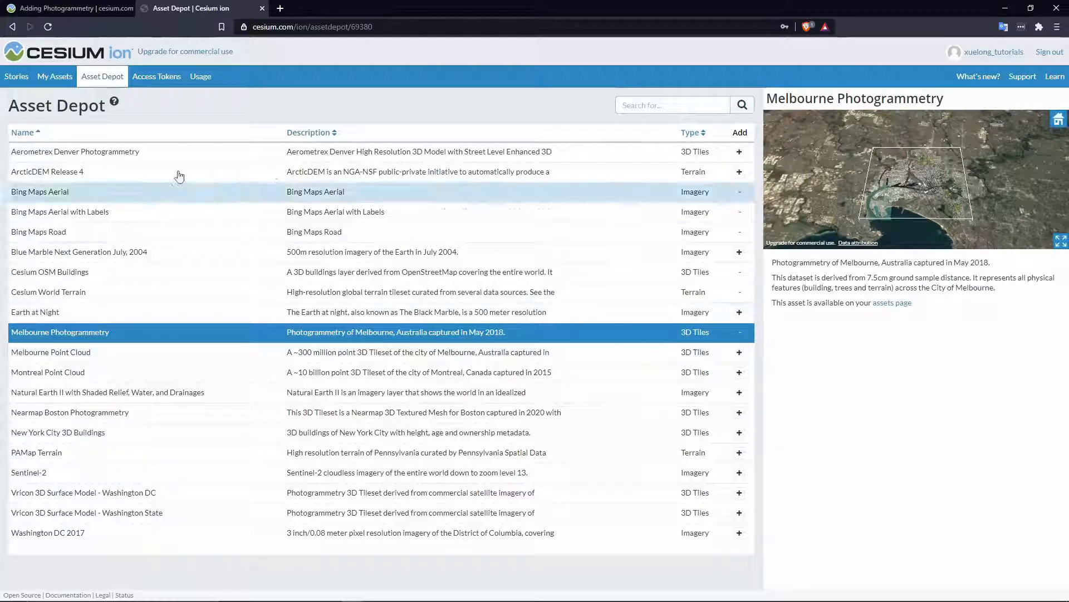
click(55, 76)
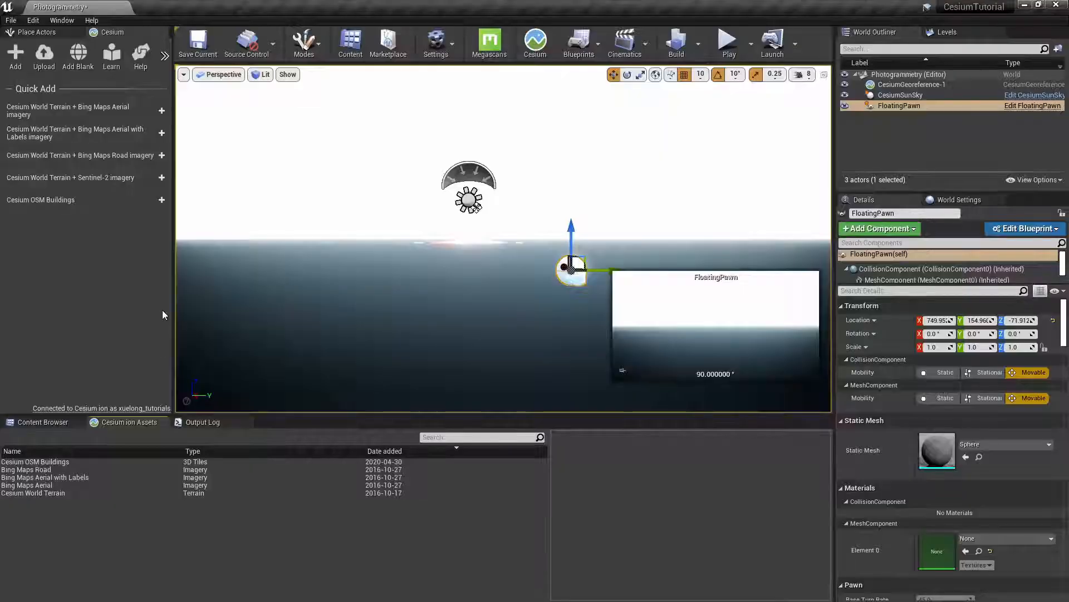
mouse_move(164, 428)
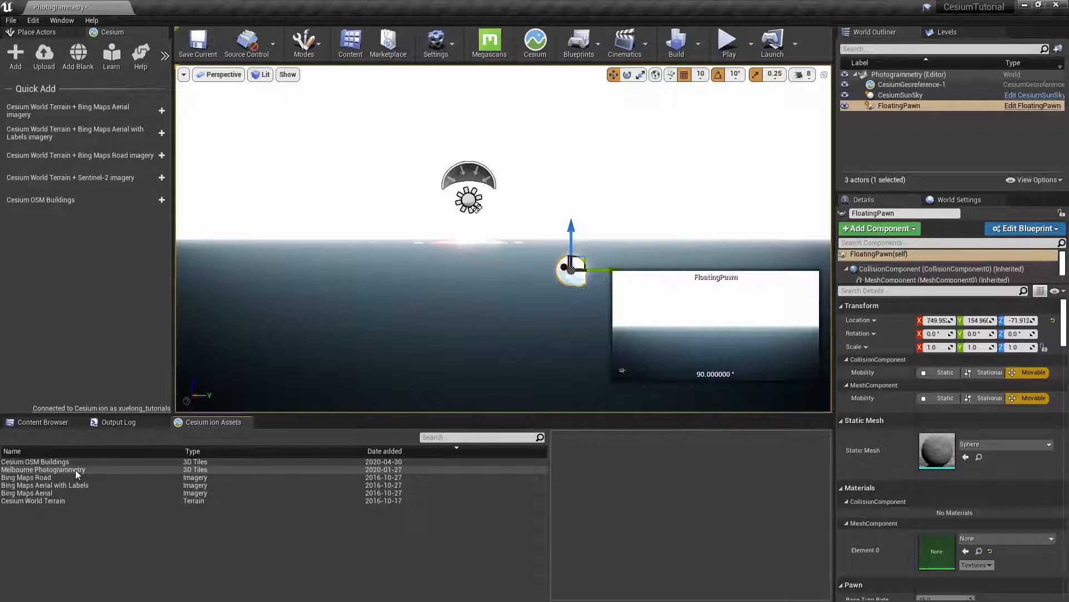
Select Melbourne Photogrammetry in Cesium ion Assets and add it to the level
click(44, 469)
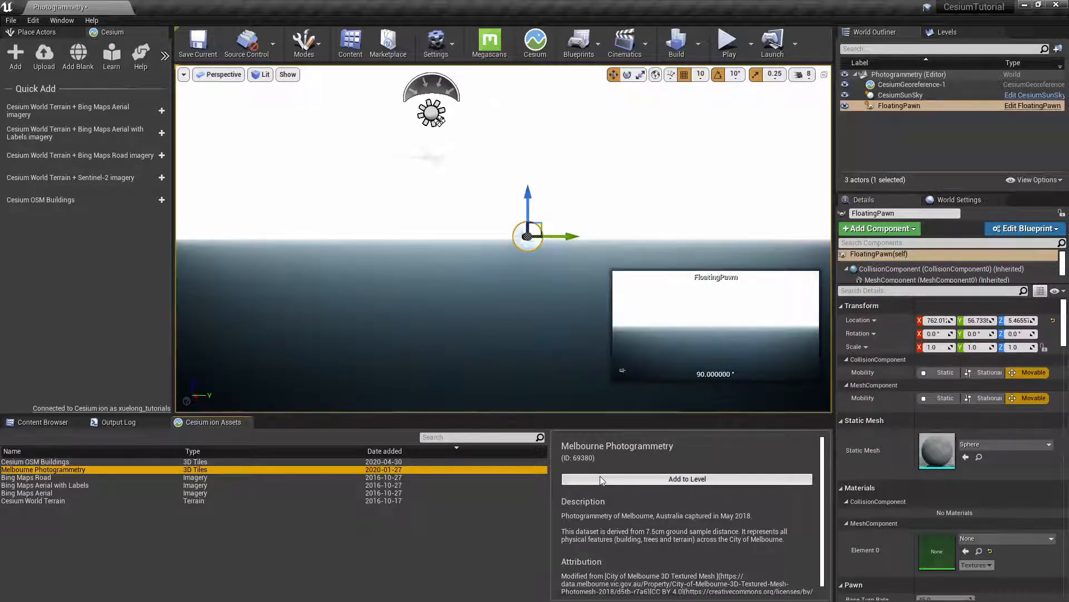
click(687, 478)
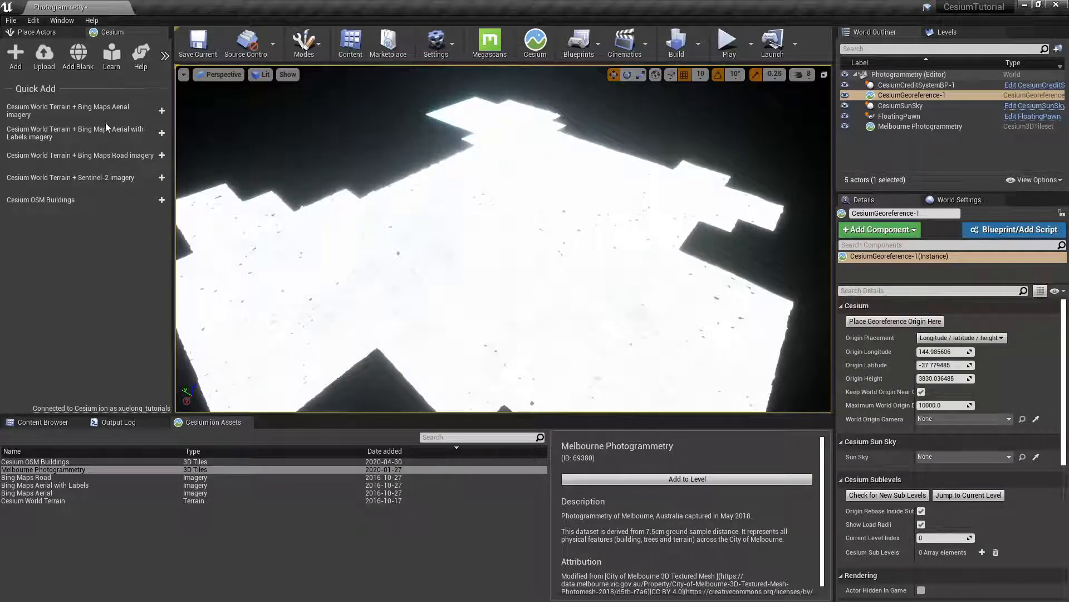
mouse_move(162, 110)
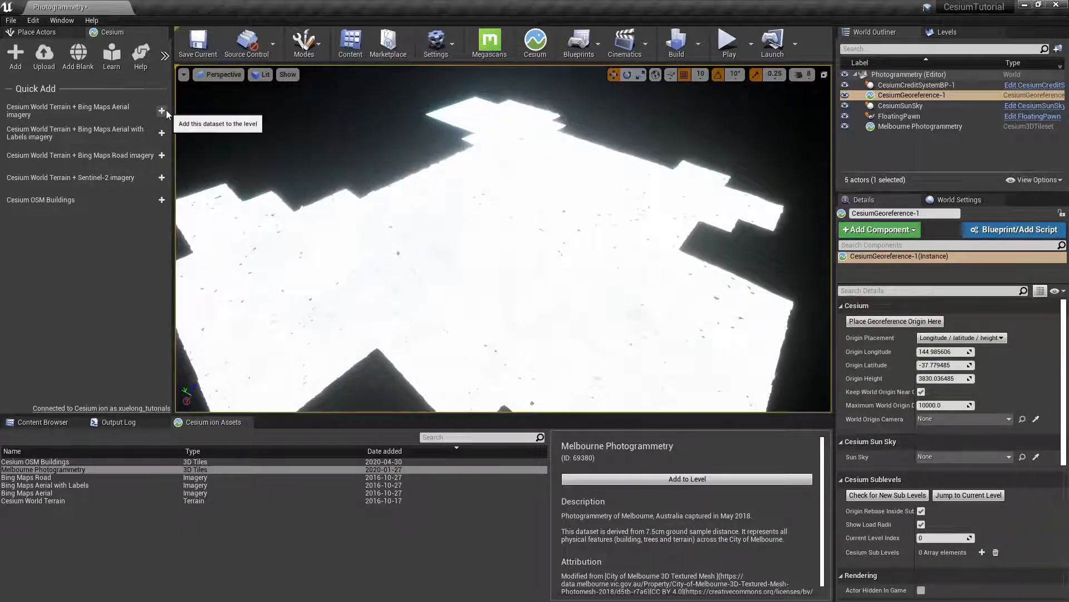
Quick-add Cesium World Terrain with Bing Maps Aerial imagery and fly over Melbourne
click(161, 110)
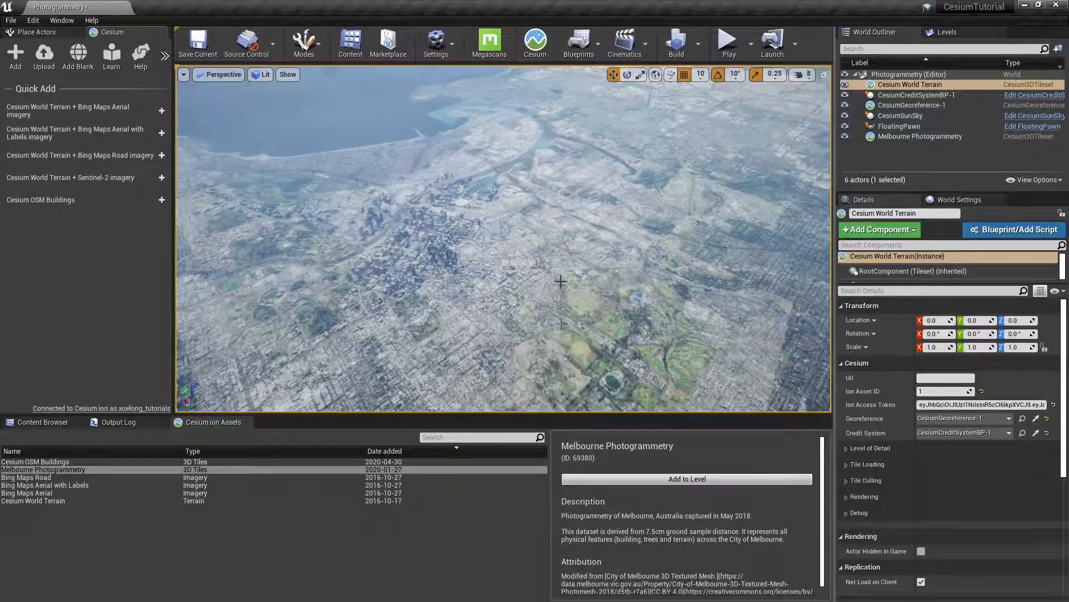
drag(559, 280, 545, 282)
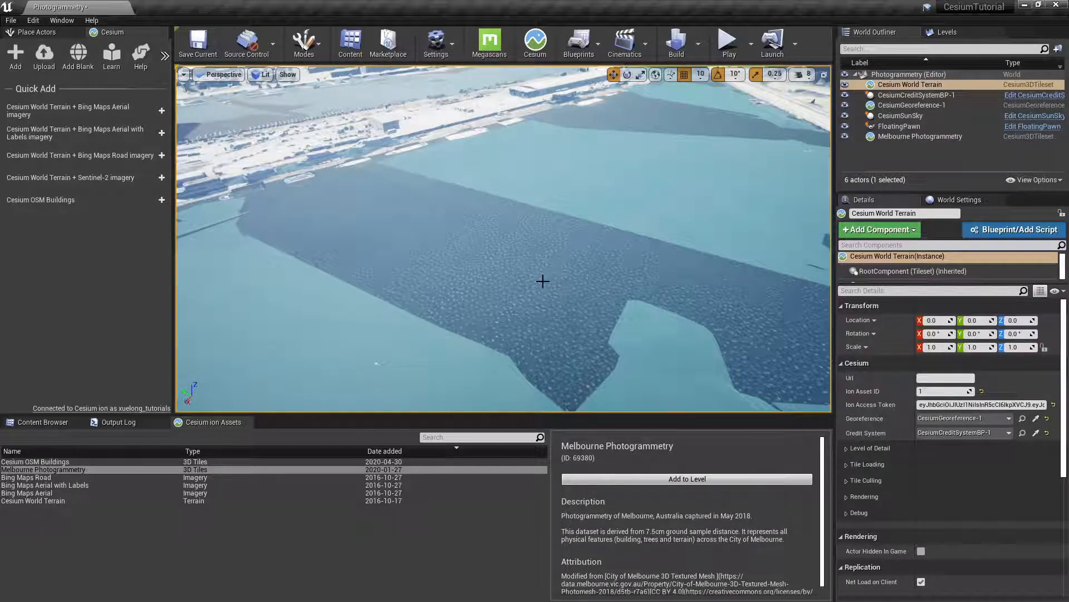
mouse_move(921, 136)
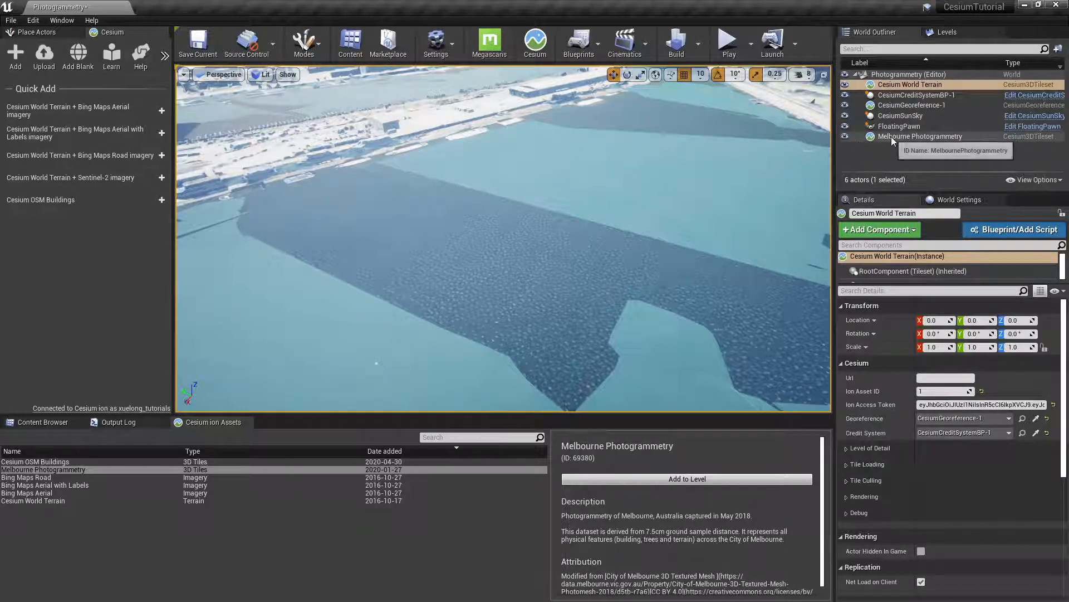
Select the Melbourne Photogrammetry tileset in the World Outliner for editing
click(920, 136)
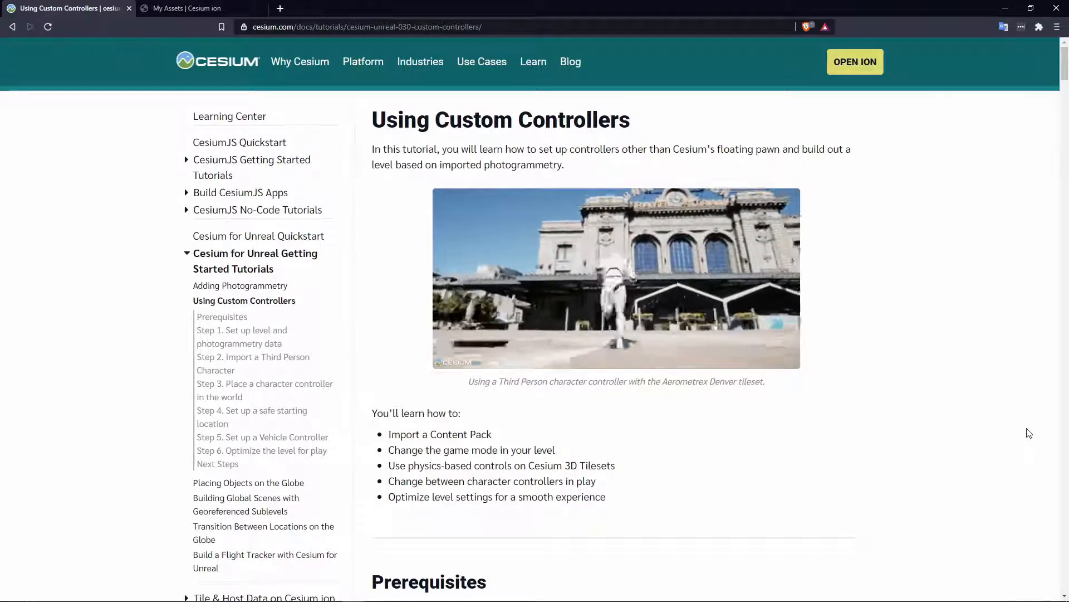
Switch to the browser window showing the Cesium Learning Center
key(alt+tab)
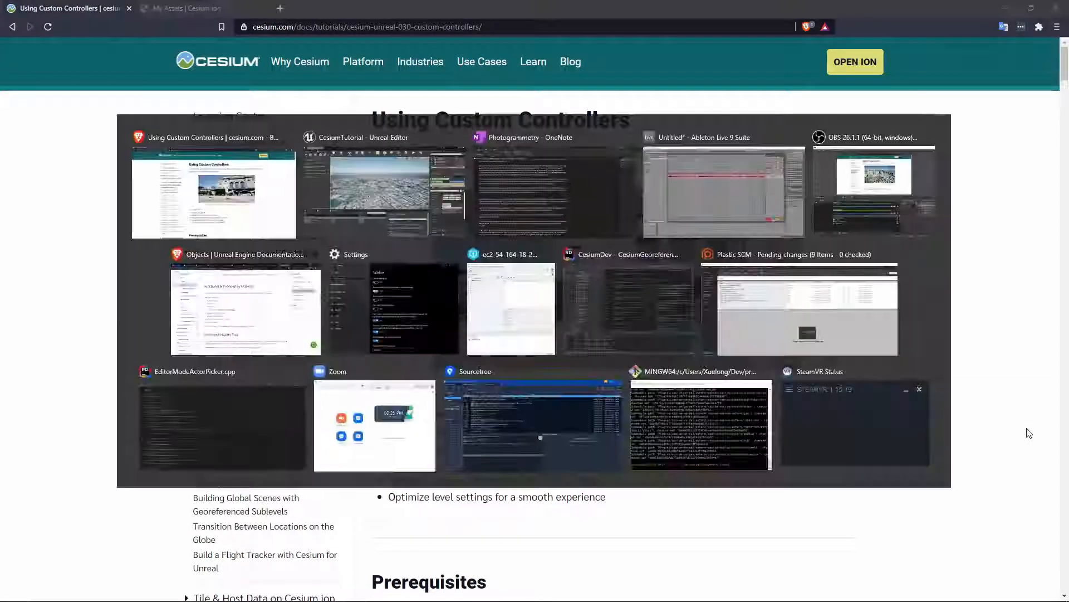